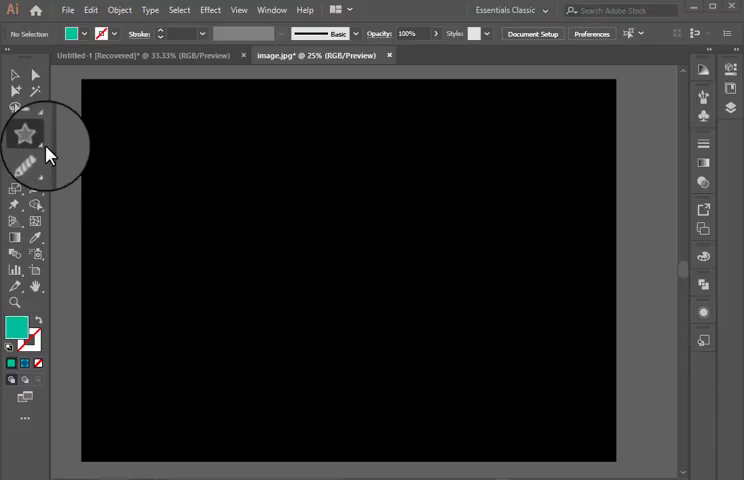
# - Draw a 20-point star at the centre of the artboard
pyautogui.click(350, 270)
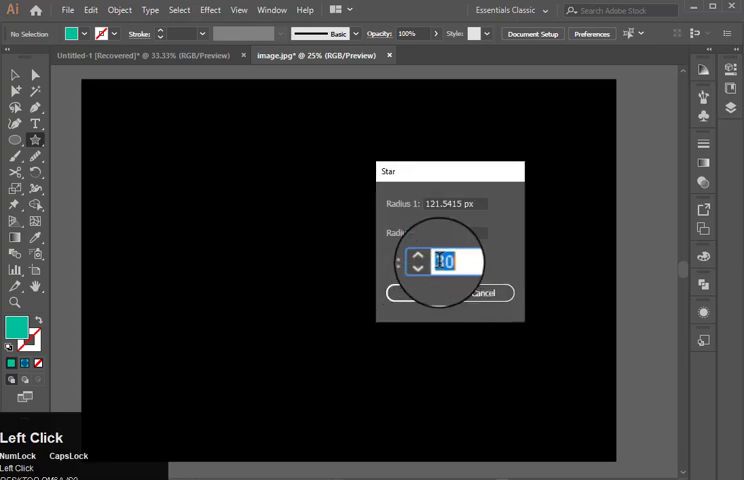
pyautogui.write('20')
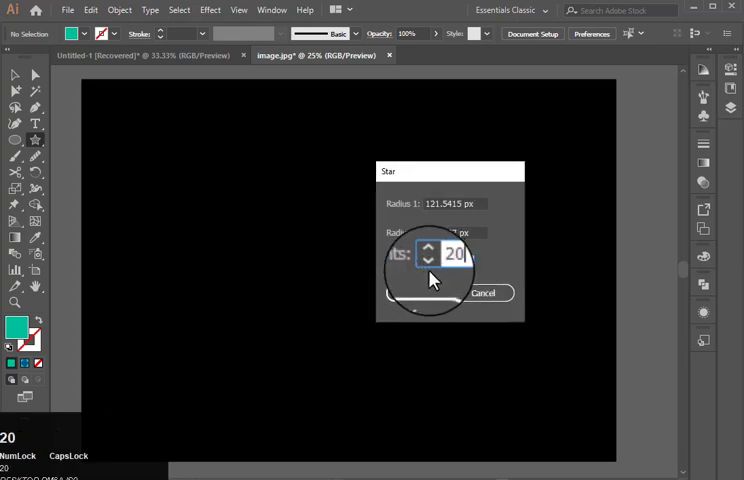
pyautogui.click(428, 293)
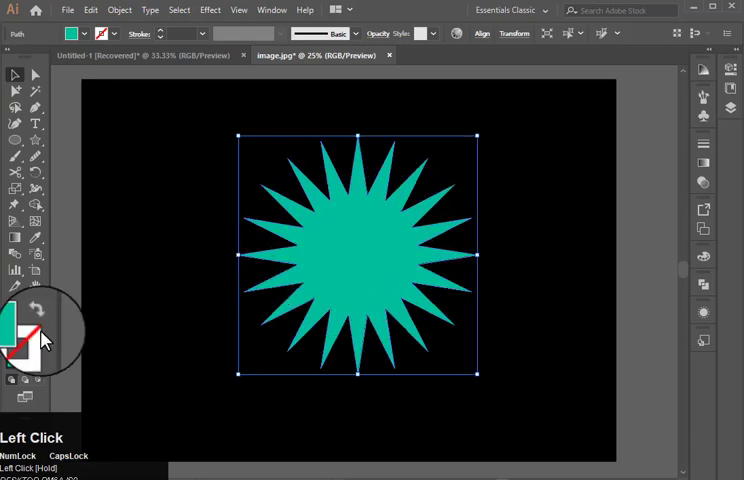
# - Give the star a dark-blue-to-cyan gradient fill and adjust its colour stops
pyautogui.click(16, 245)
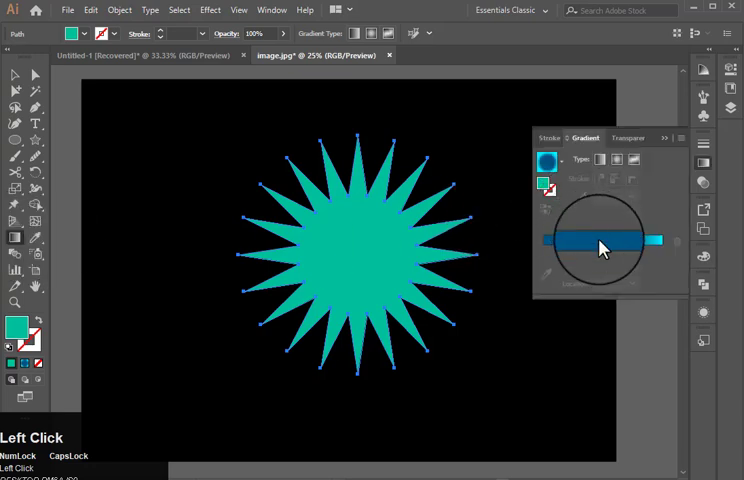
pyautogui.click(617, 253)
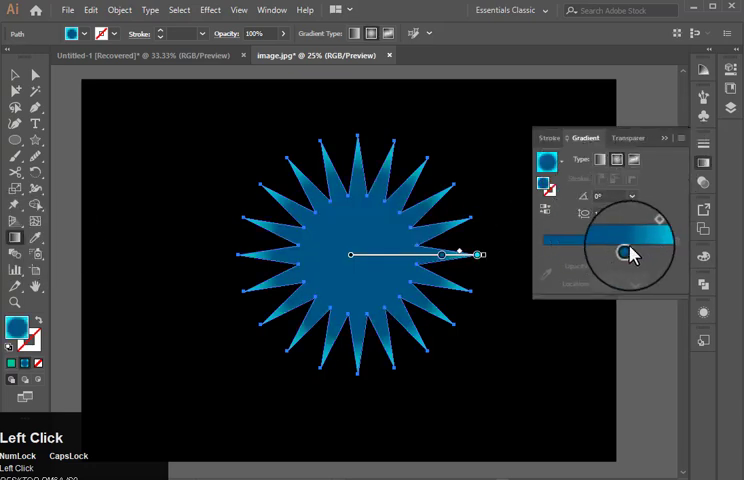
pyautogui.click(617, 250)
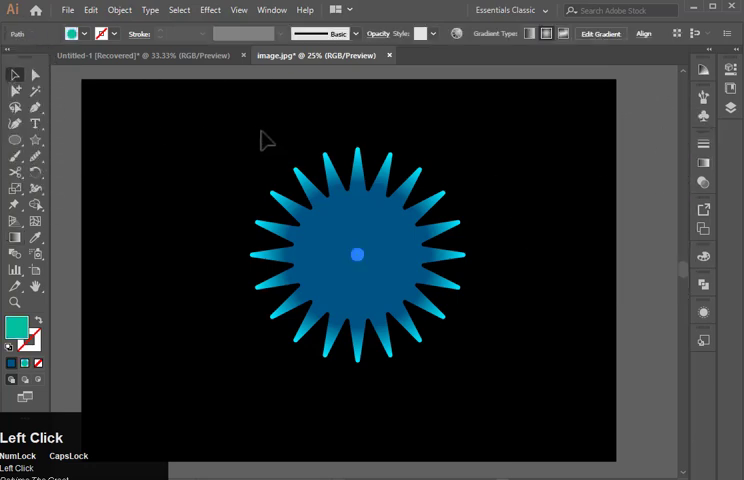
# - Select both stars and set Blend Options to 100 specified steps
pyautogui.click(361, 253)
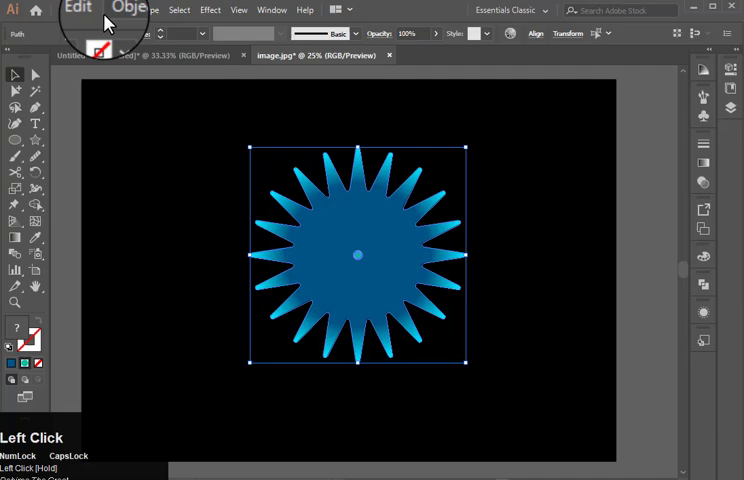
pyautogui.click(119, 10)
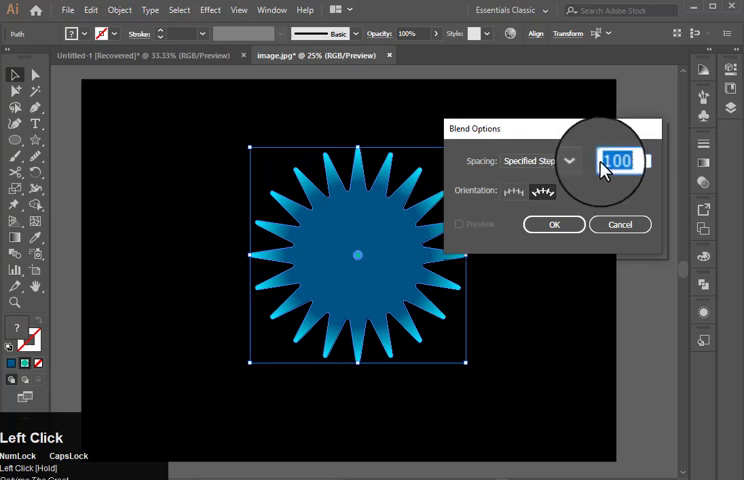
pyautogui.click(553, 224)
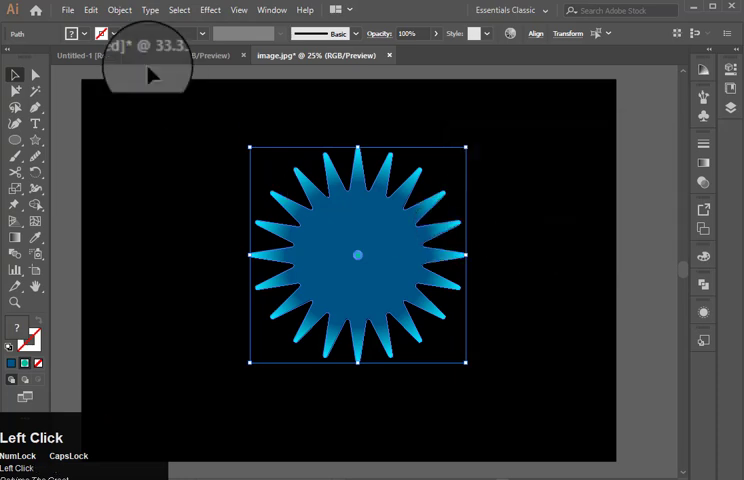
# - Make the blend between the large star and the centre shape
pyautogui.click(119, 10)
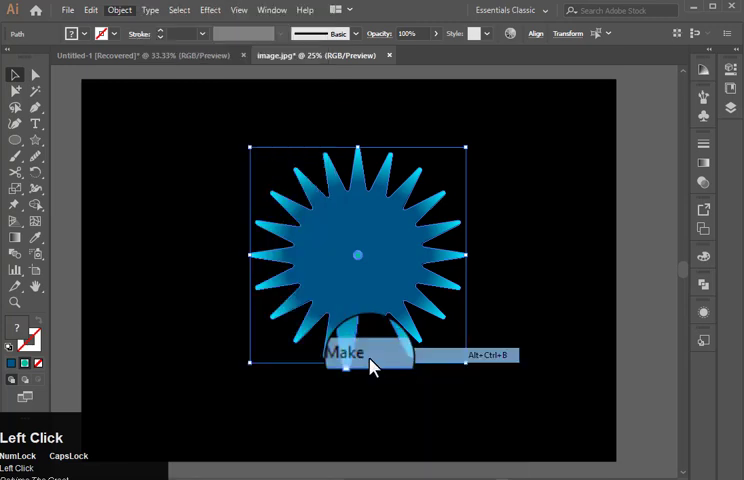
pyautogui.click(349, 354)
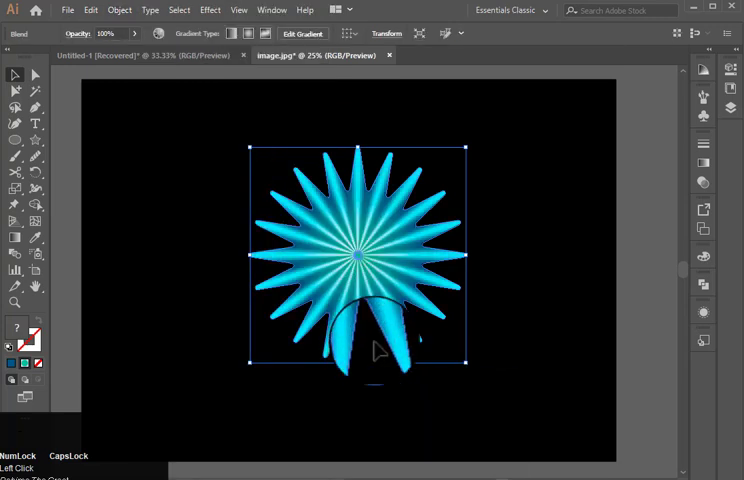
pyautogui.click(209, 10)
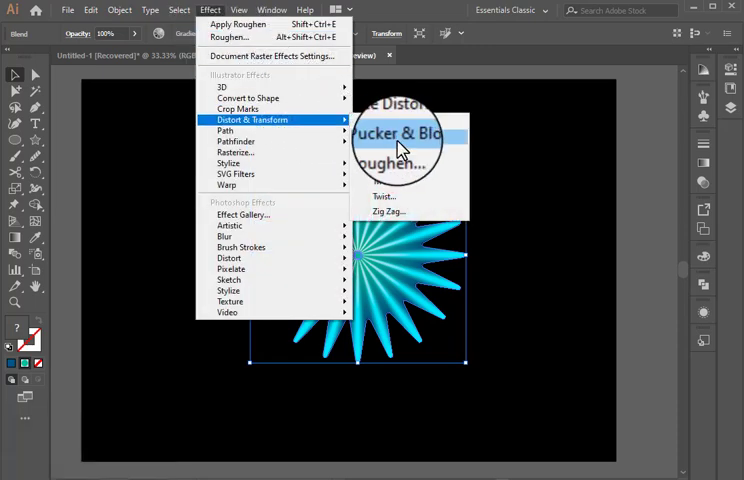
# - Apply a -23% Pucker & Bloat effect to the blended starburst
pyautogui.click(398, 135)
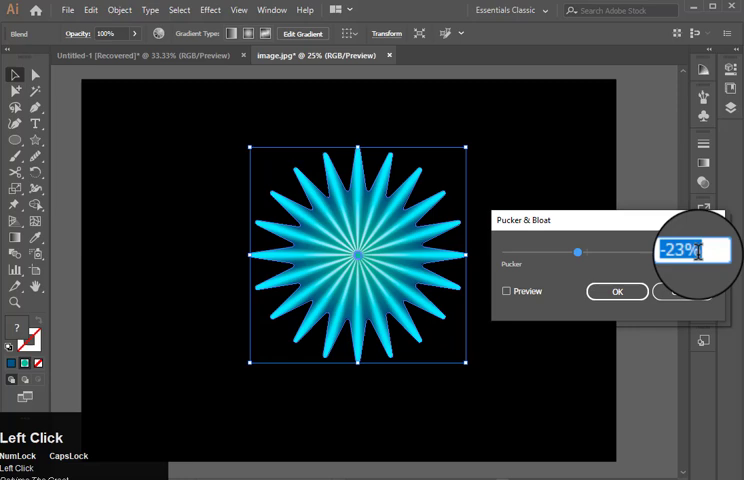
pyautogui.click(617, 291)
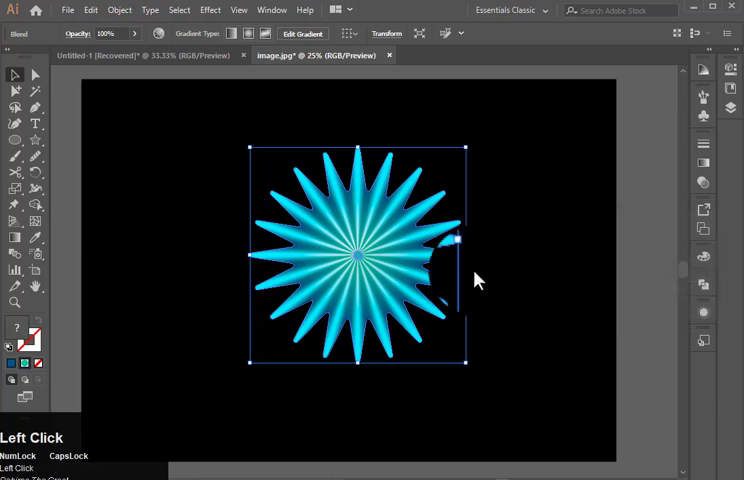
pyautogui.click(210, 10)
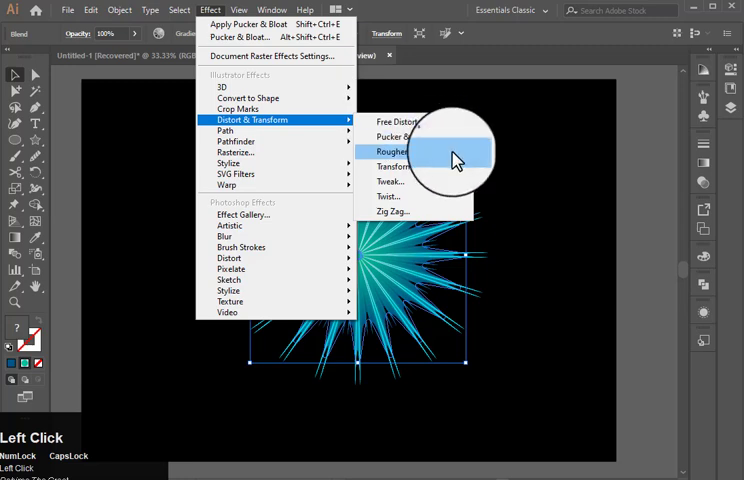
# - Apply Roughen with Size 37% Relative and Smooth points
pyautogui.click(392, 151)
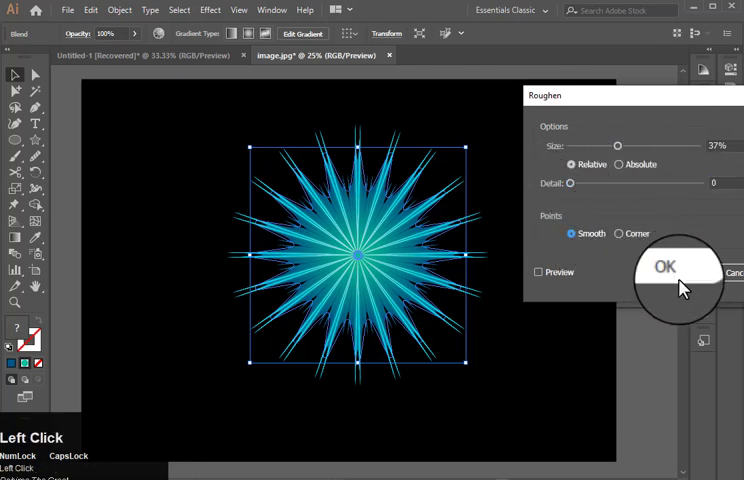
pyautogui.click(665, 268)
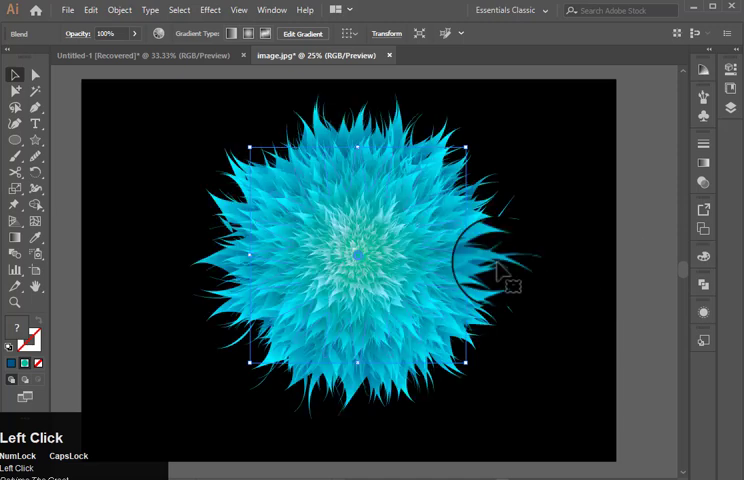